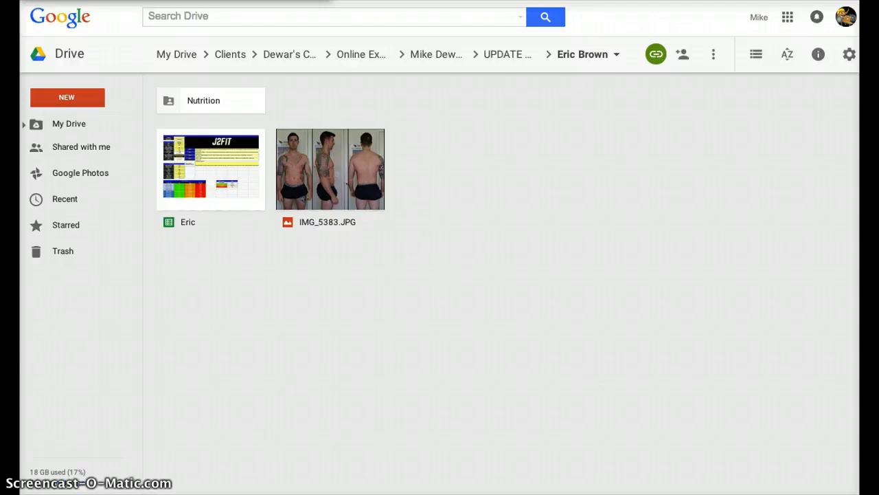
pyautogui.moveTo(162, 54)
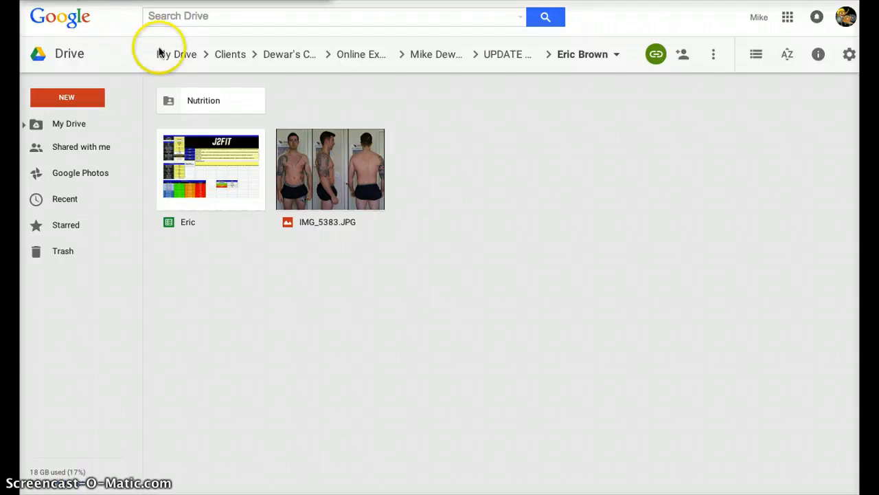
pyautogui.moveTo(189, 78)
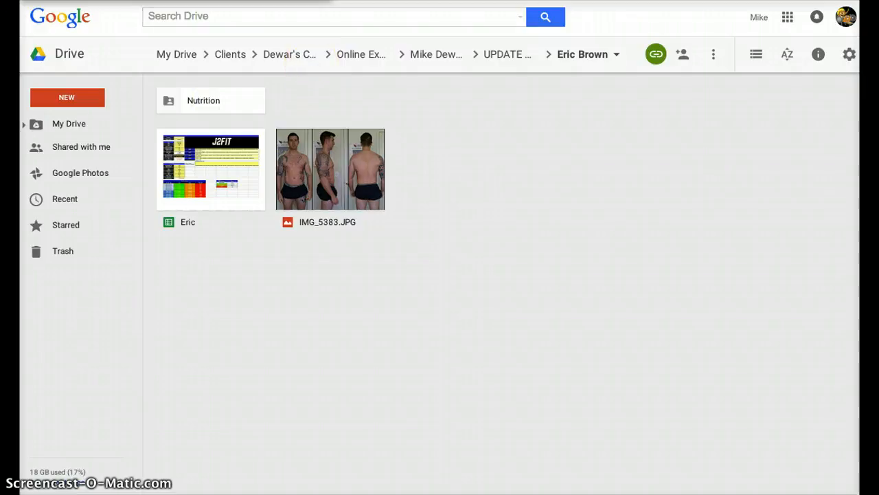
# Open the Eric spreadsheet to its Nutrition sheet showing 4554 calories/day at a 40/30/30 split
pyautogui.doubleClick(211, 169)
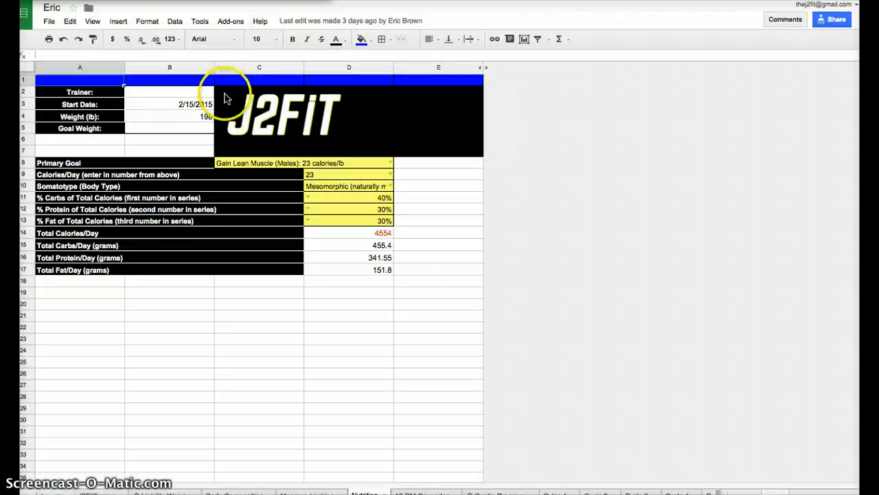
pyautogui.moveTo(272, 182)
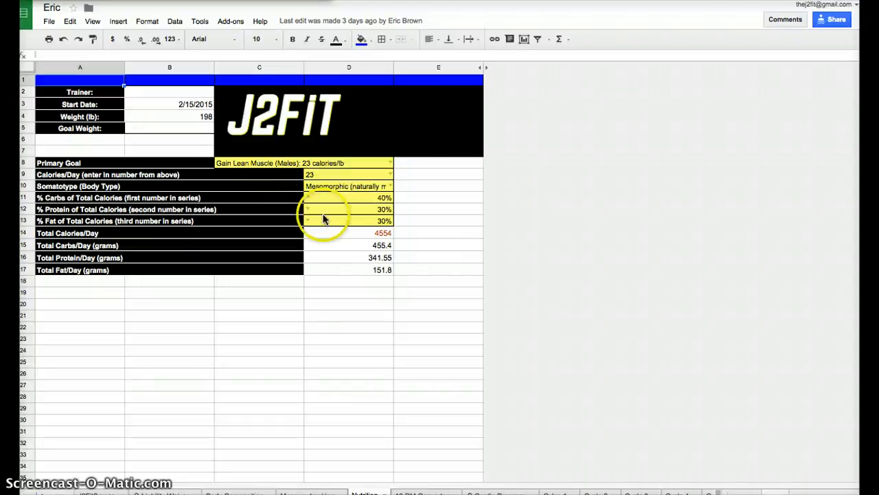
pyautogui.moveTo(343, 241)
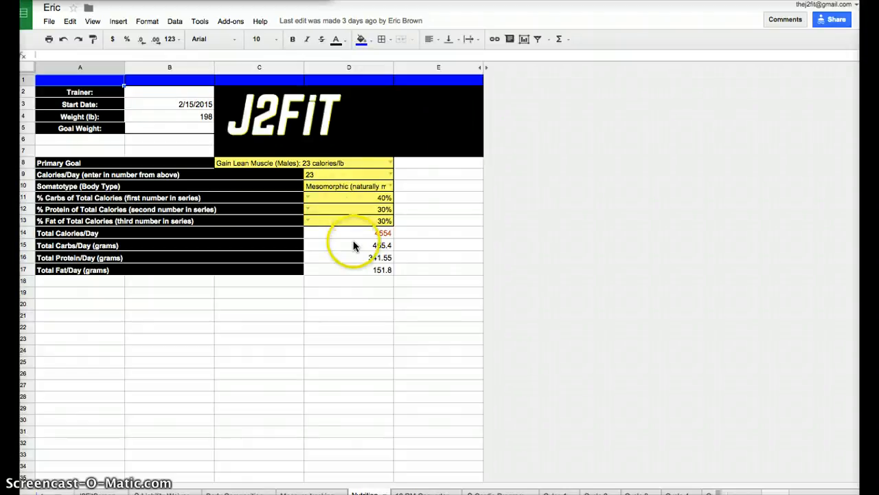
pyautogui.moveTo(301, 119)
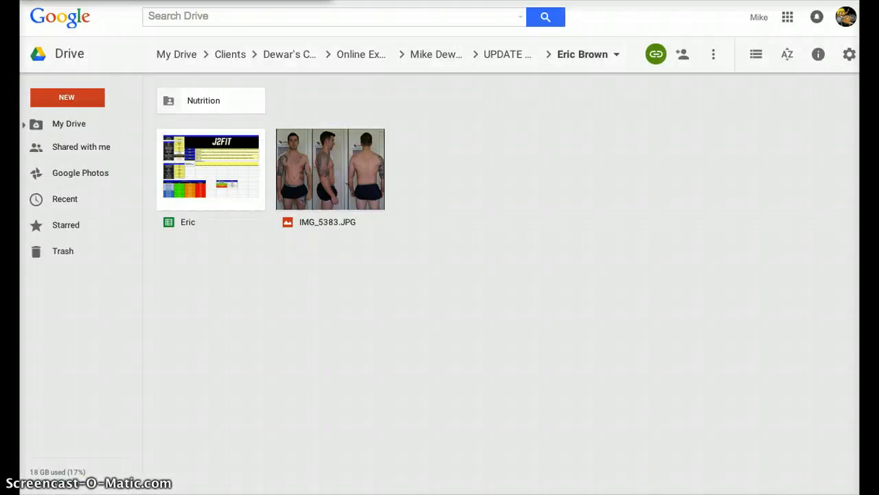
pyautogui.moveTo(176, 54)
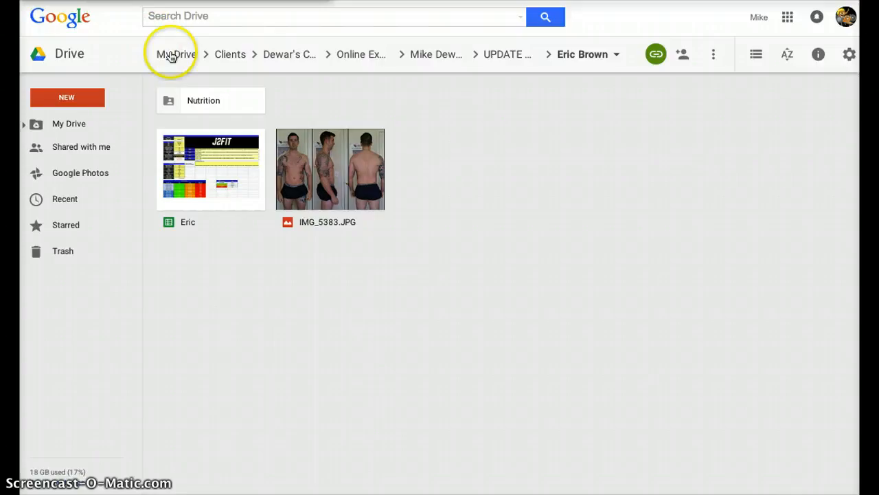
# Enter the Nutrition folder and select the 4-30-15 food log
pyautogui.click(211, 100)
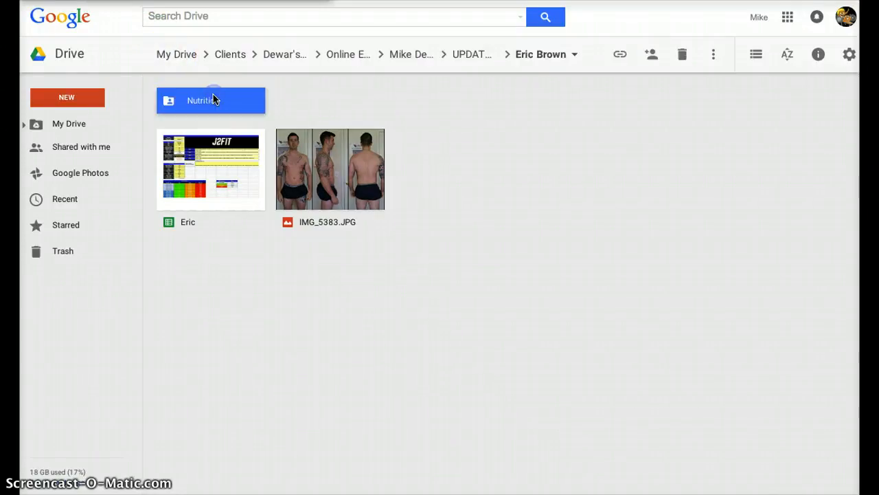
pyautogui.doubleClick(210, 100)
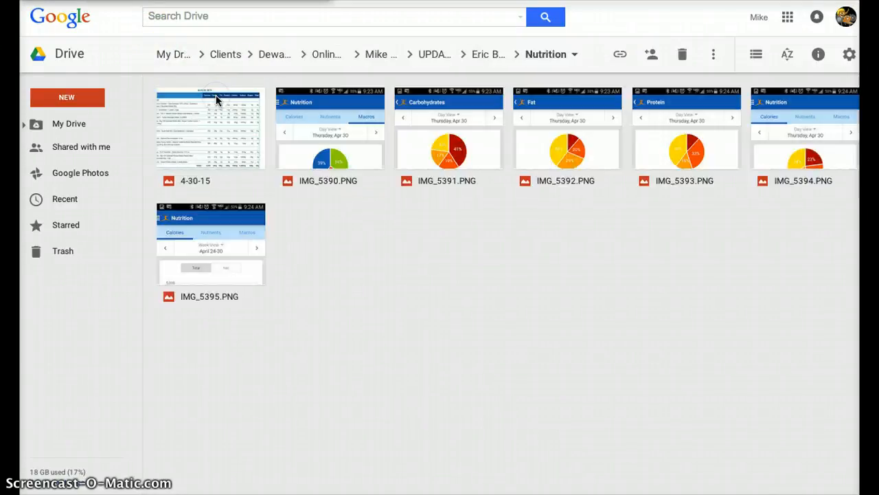
pyautogui.click(209, 127)
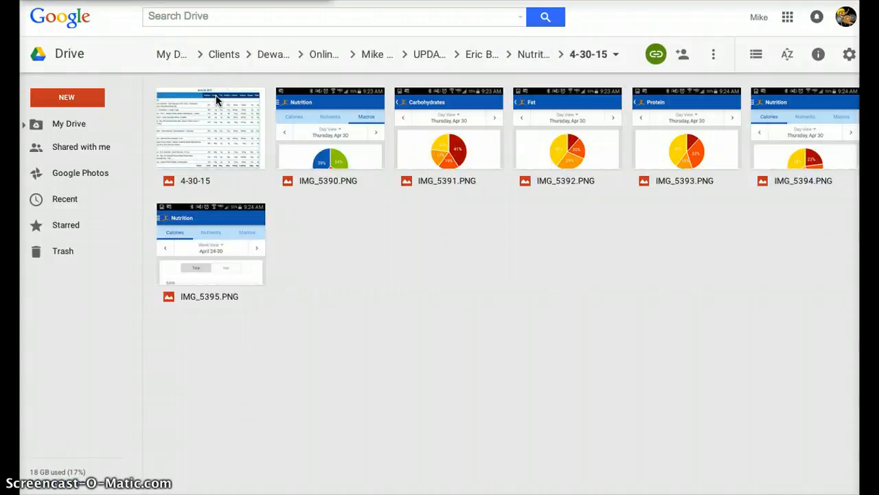
pyautogui.doubleClick(209, 127)
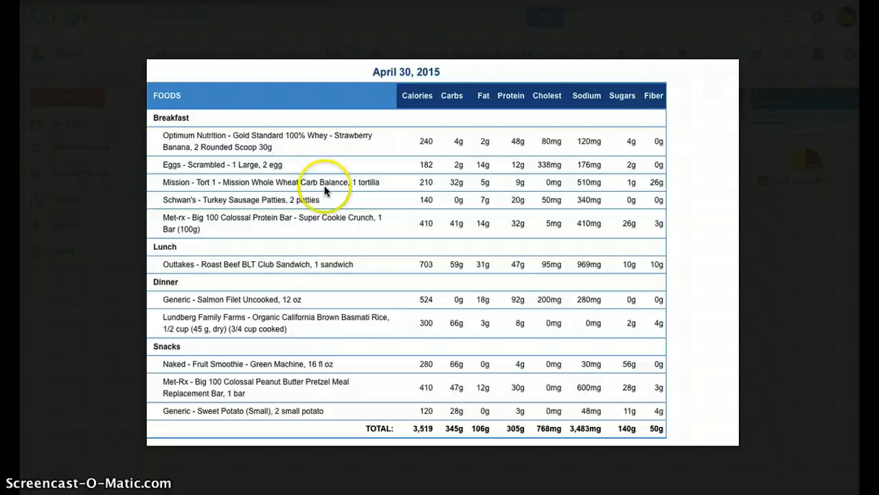
pyautogui.moveTo(230, 222)
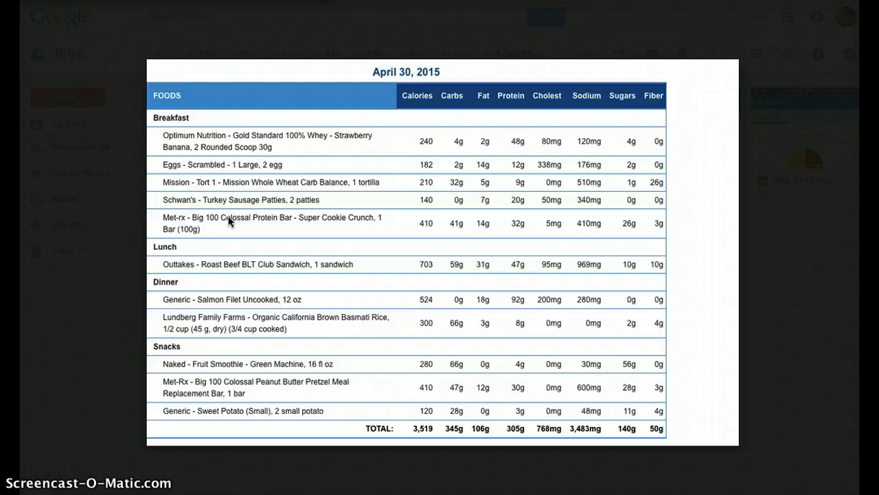
pyautogui.moveTo(274, 348)
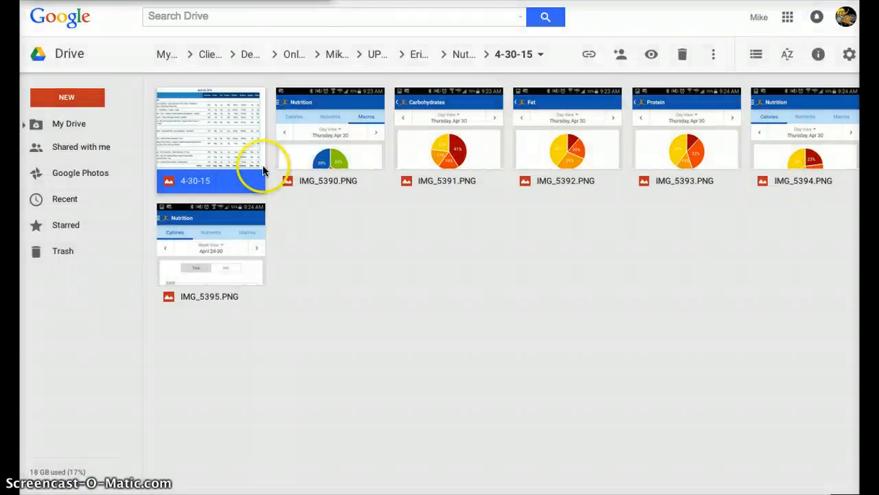
# View IMG_5390.PNG, the macros pie chart of 39% carbs, 27% fat, 34% protein
pyautogui.doubleClick(328, 137)
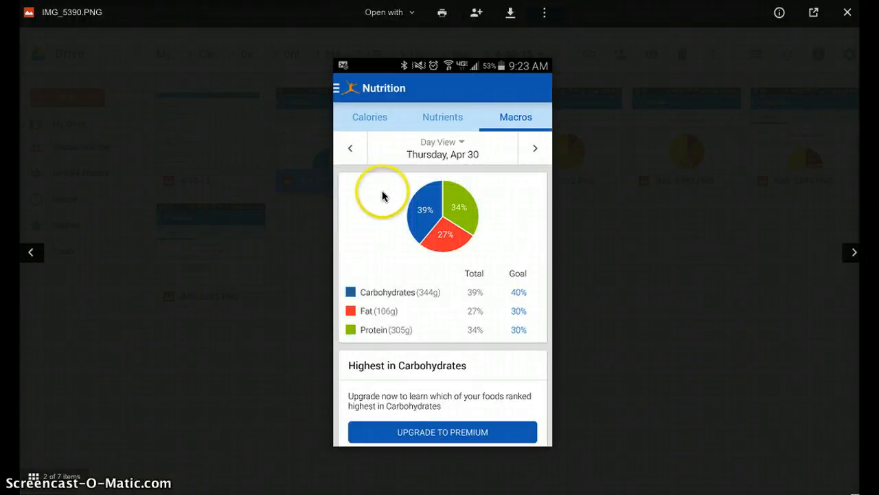
pyautogui.moveTo(517, 301)
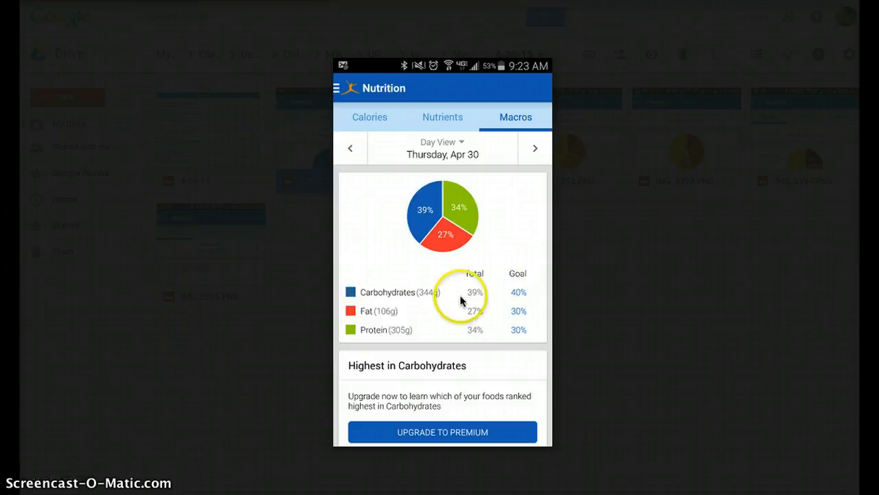
pyautogui.moveTo(476, 325)
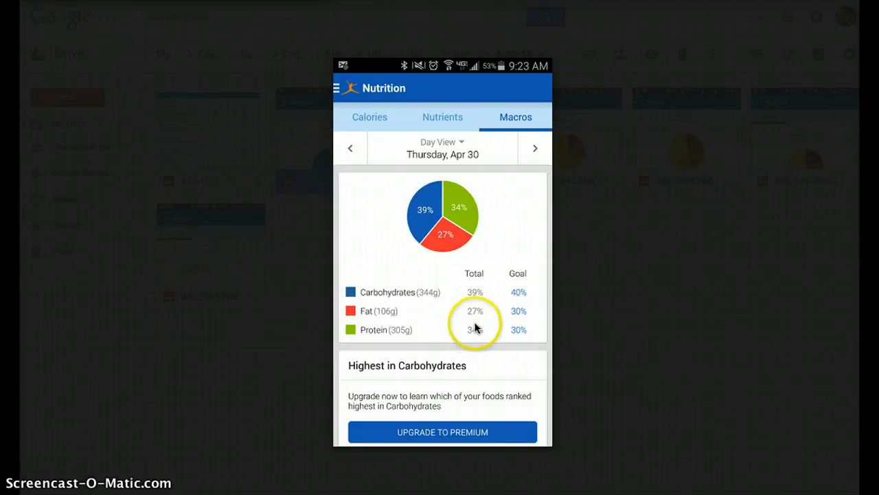